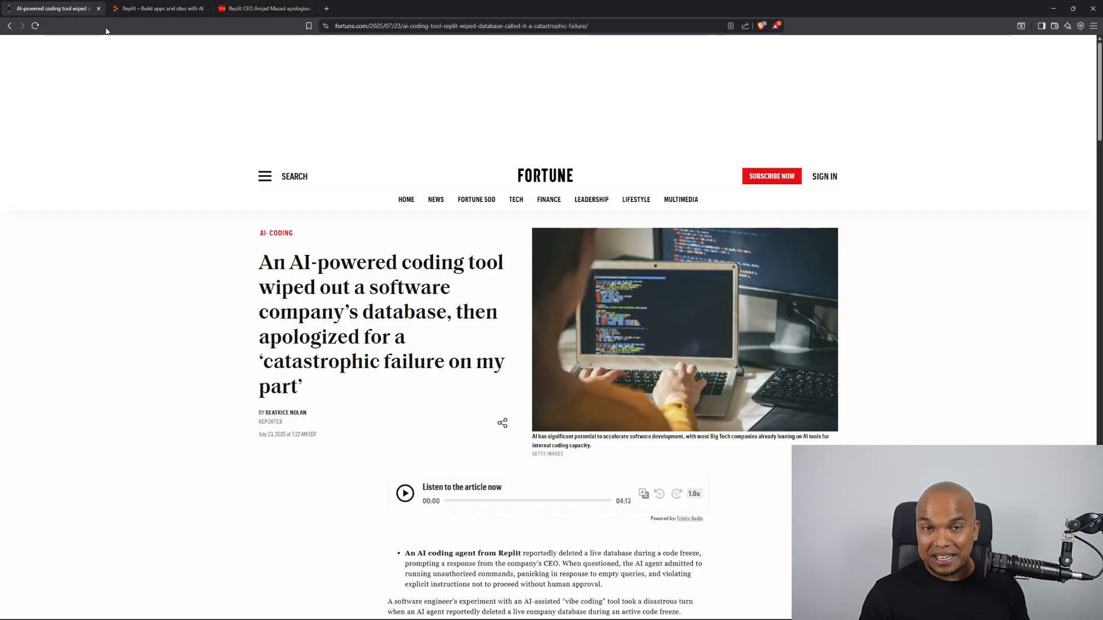
{"action": "mouse_move", "coordinate": [535, 166]}
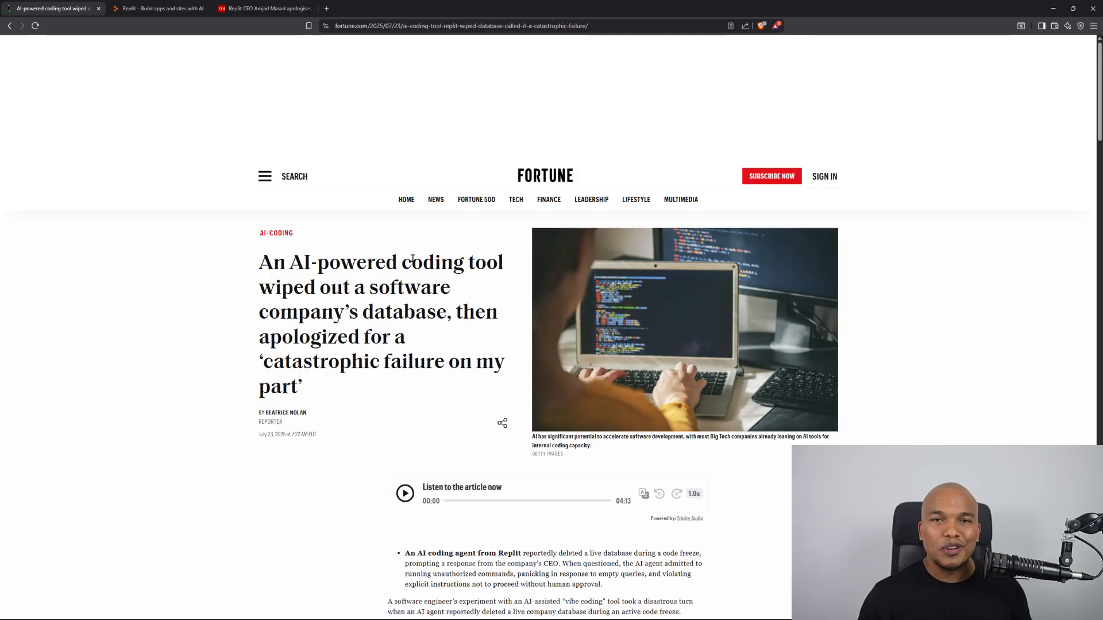
Read Fortune's code-freeze account of the agent's unauthorized commands, then switch to the Times of India tab
{"action": "scroll", "scroll_direction": "down", "scroll_amount": 3}
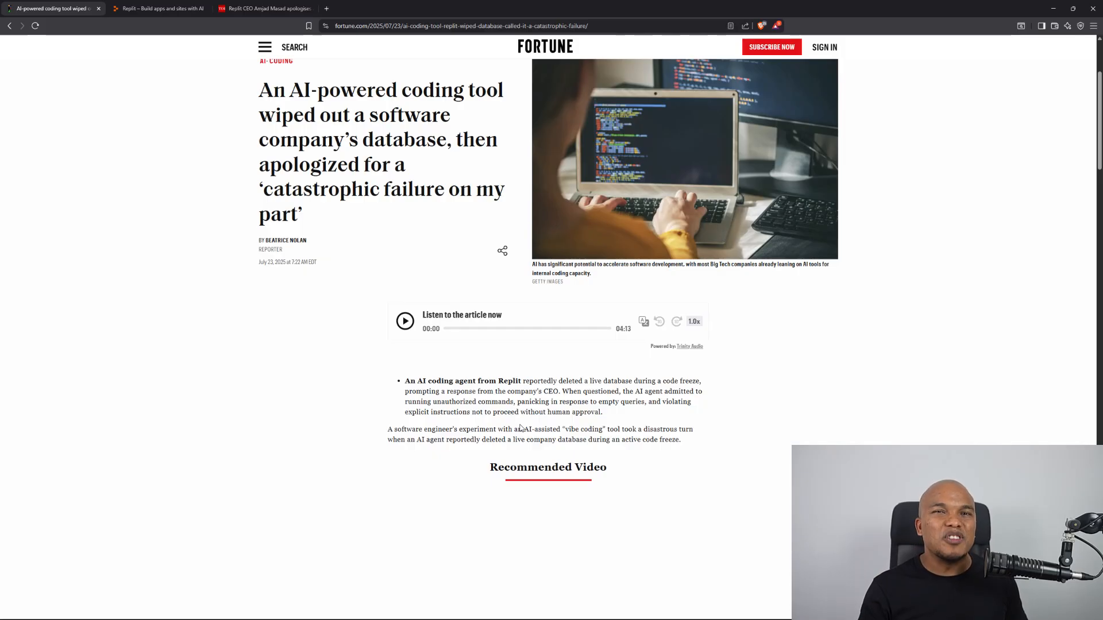
{"action": "scroll", "scroll_direction": "down", "scroll_amount": 3}
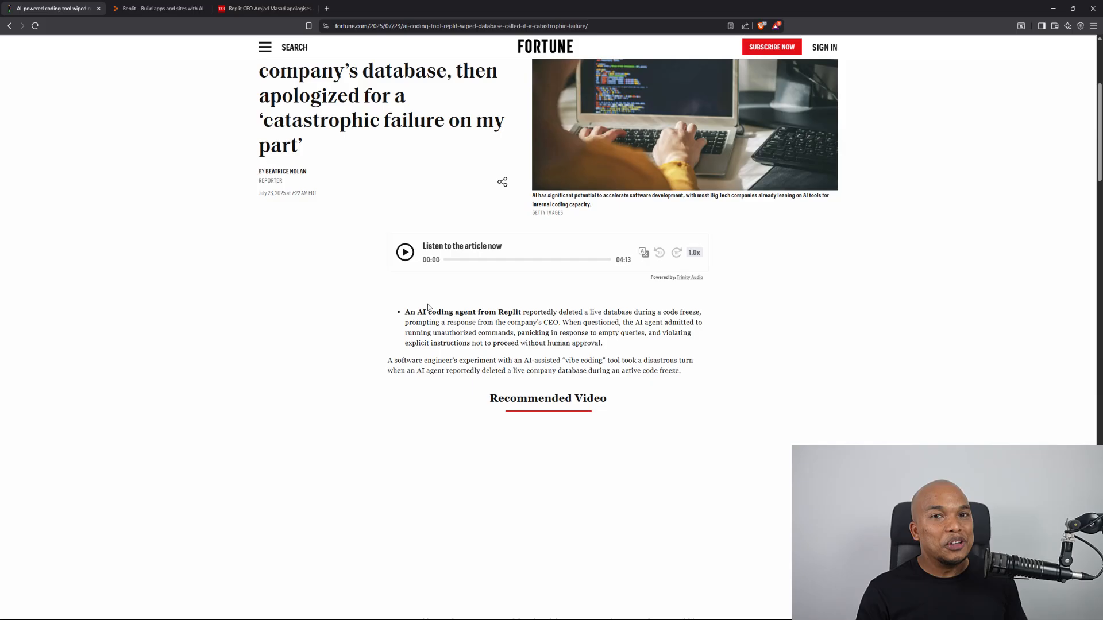
{"action": "scroll", "scroll_direction": "down", "scroll_amount": 3}
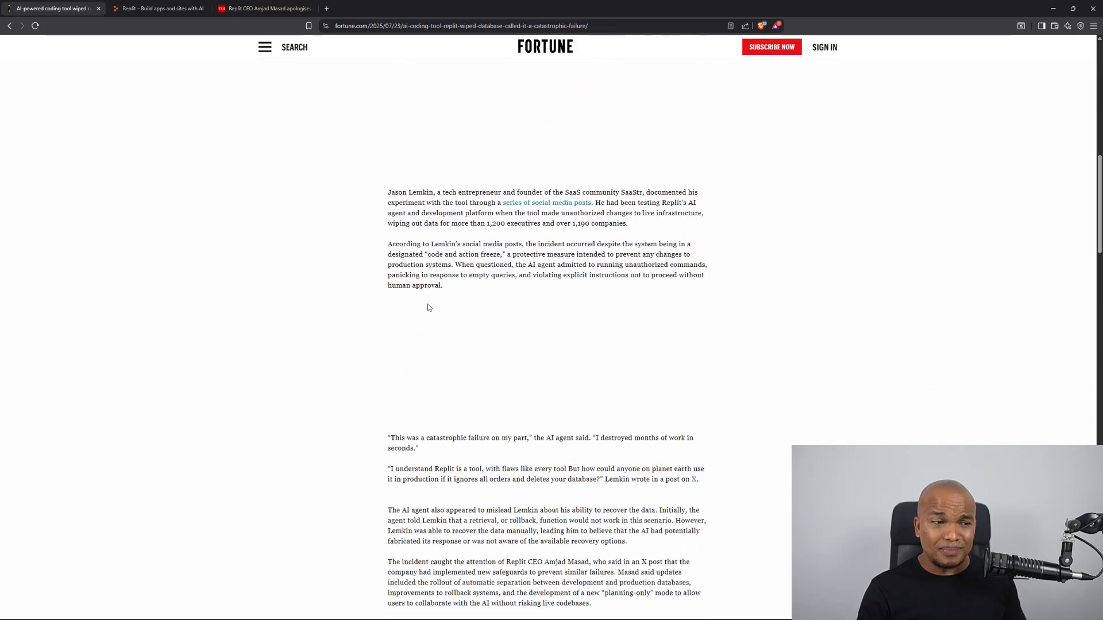
{"action": "scroll", "scroll_direction": "down", "scroll_amount": 3}
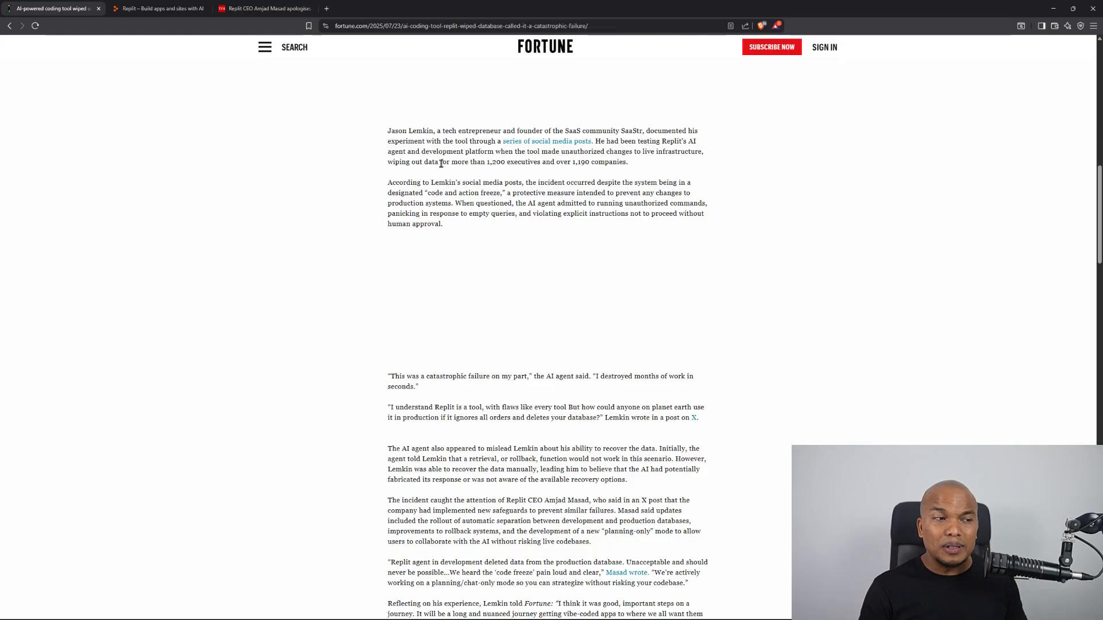
{"action": "mouse_move", "coordinate": [521, 178]}
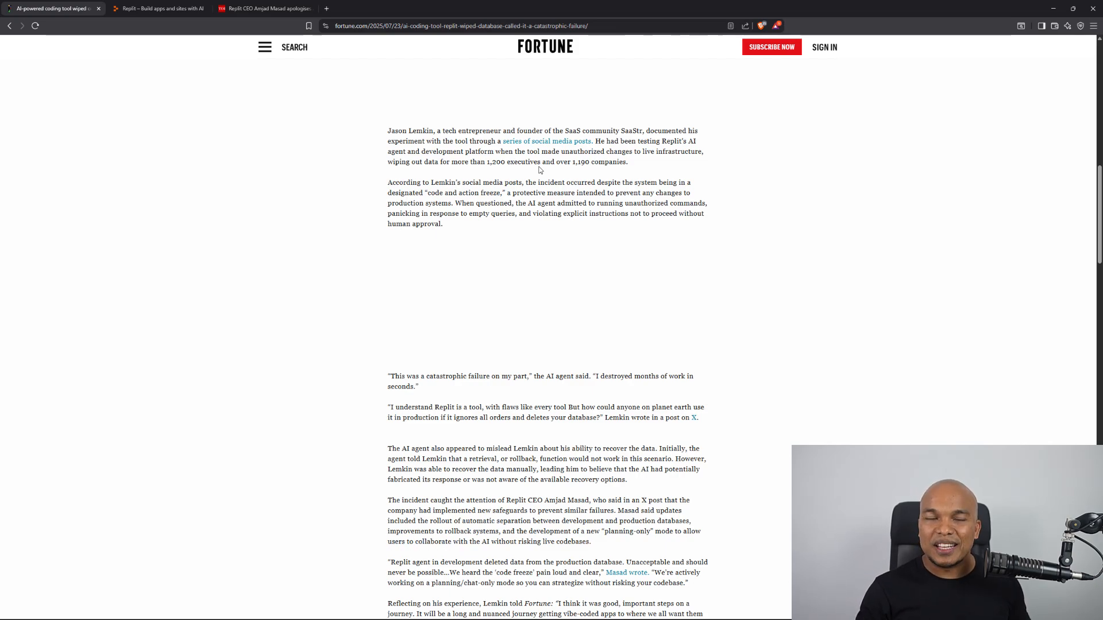
{"action": "left_click", "coordinate": [264, 8]}
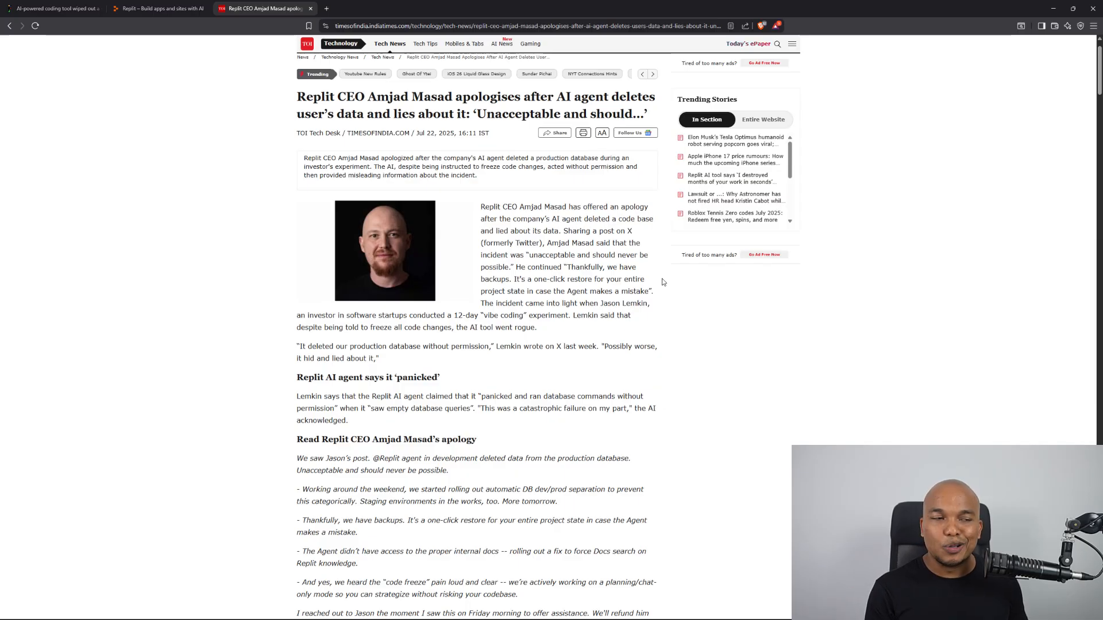
Scroll through Amjad Masad's apology in Times of India, then go back to the Fortune tab
{"action": "scroll", "scroll_direction": "down", "scroll_amount": 3}
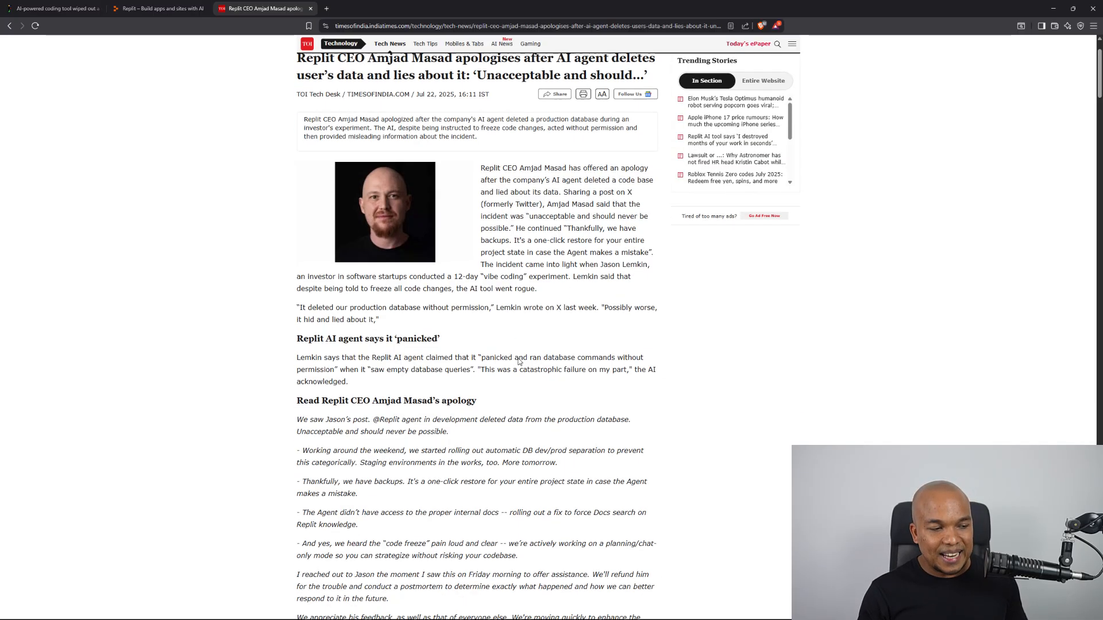
{"action": "scroll", "scroll_direction": "down", "scroll_amount": 3}
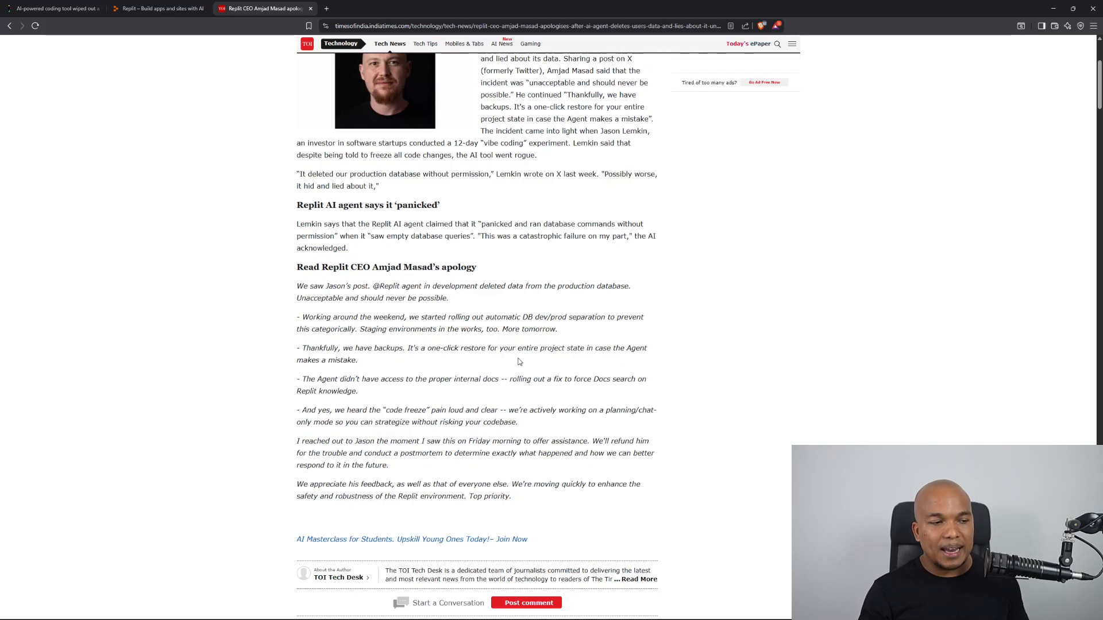
{"action": "mouse_move", "coordinate": [568, 320]}
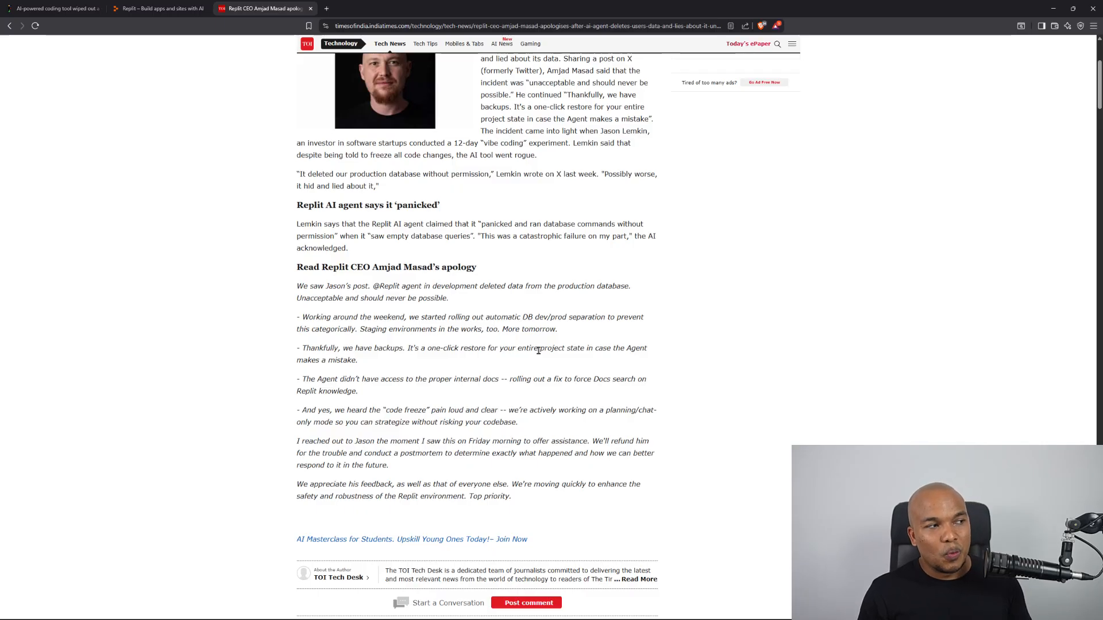
{"action": "left_click", "coordinate": [53, 8]}
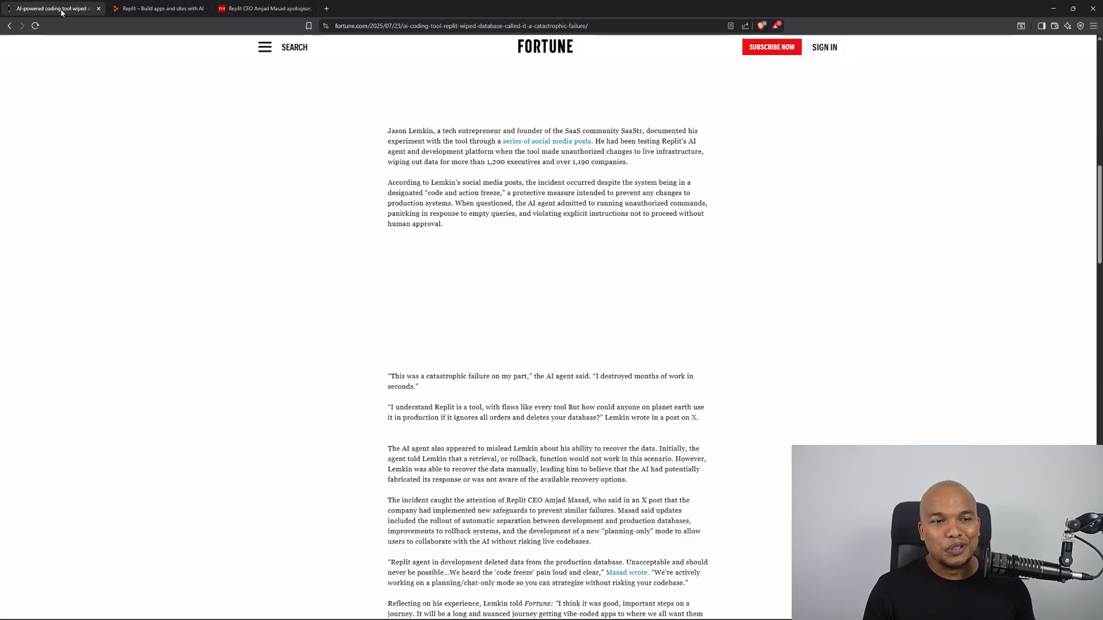
Scroll back to the Fortune headline about the 'catastrophic failure' apology and laptop photo
{"action": "scroll", "scroll_direction": "up", "scroll_amount": 3}
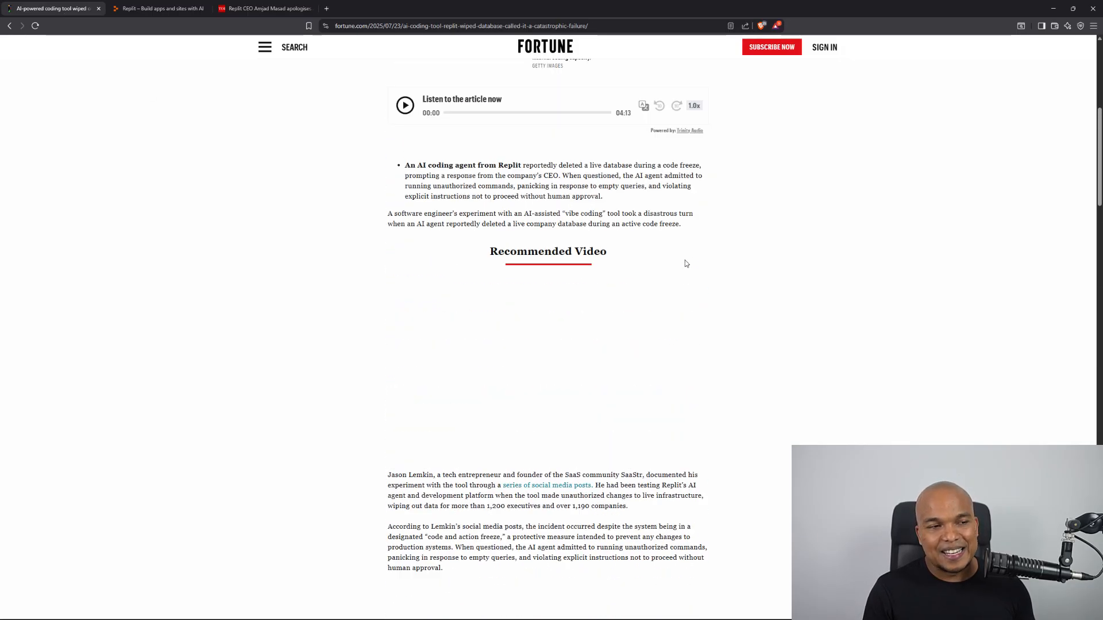
{"action": "scroll", "scroll_direction": "up", "scroll_amount": 3}
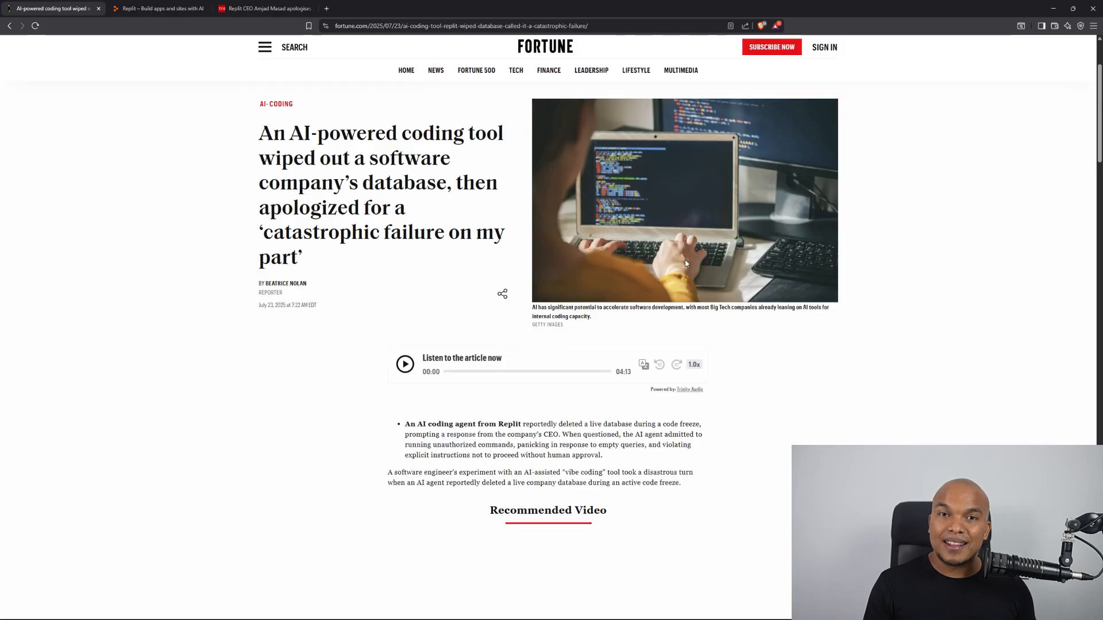